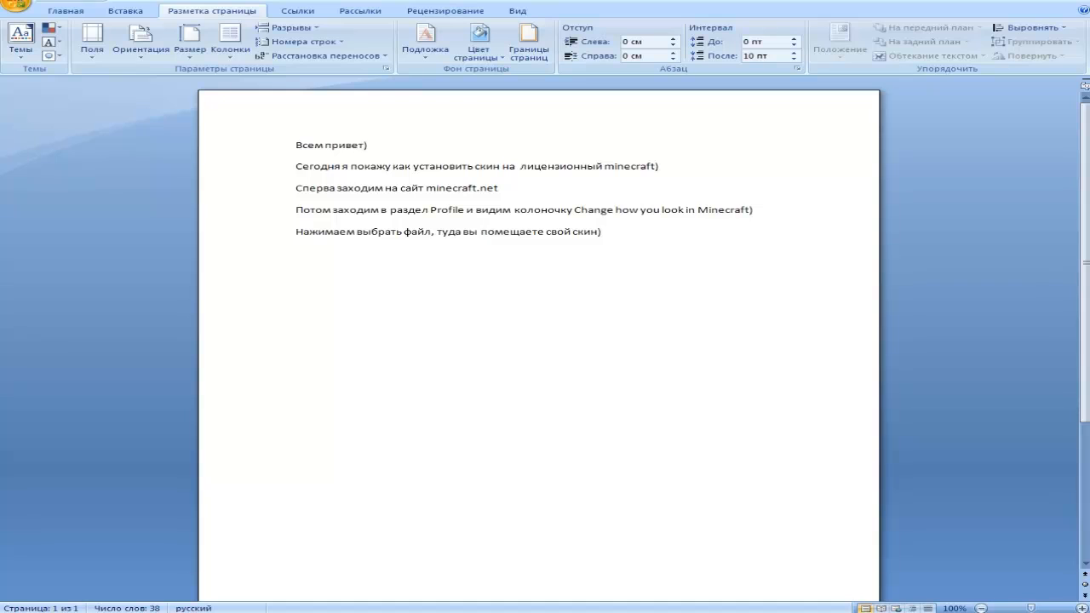
Highlight the opening words of the second note line in Word
{"action": "left_click", "coordinate": [295, 166]}
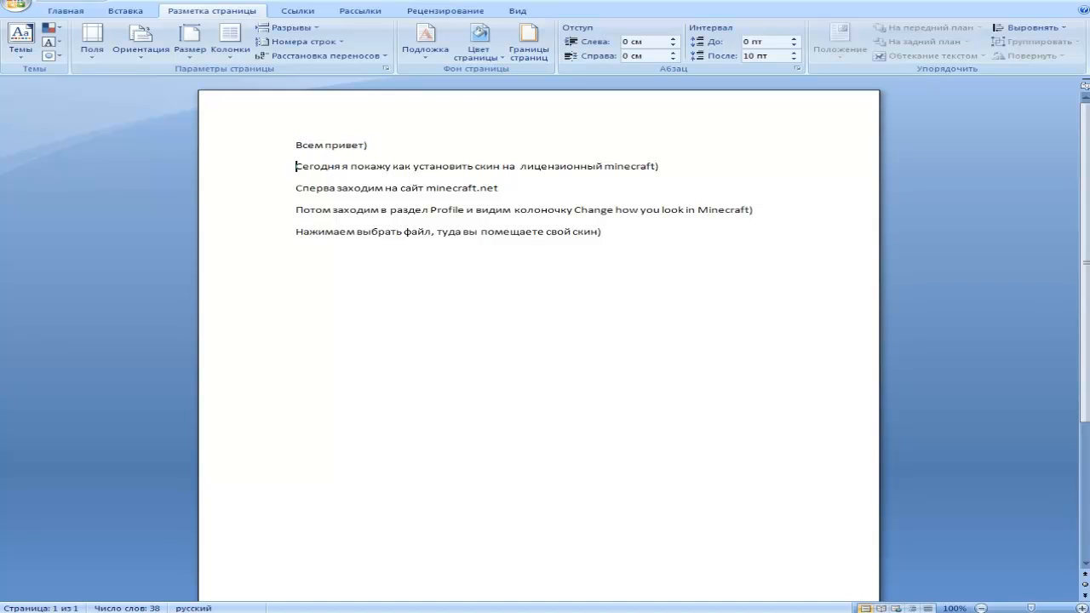
{"action": "left_click_drag", "start_coordinate": [296, 167], "coordinate": [390, 166]}
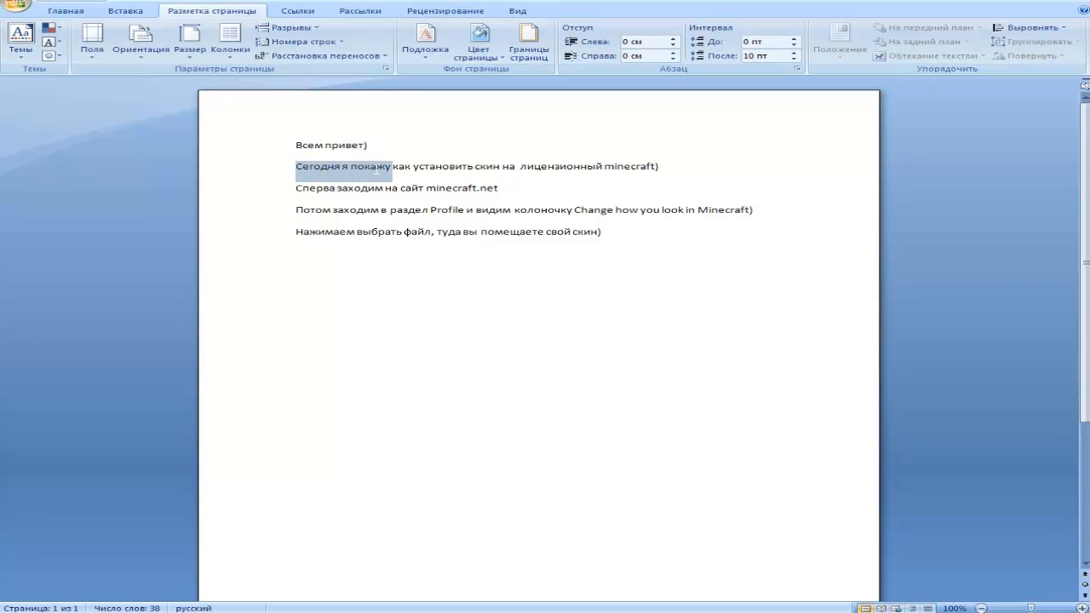
{"action": "left_click_drag", "start_coordinate": [389, 166], "coordinate": [474, 166]}
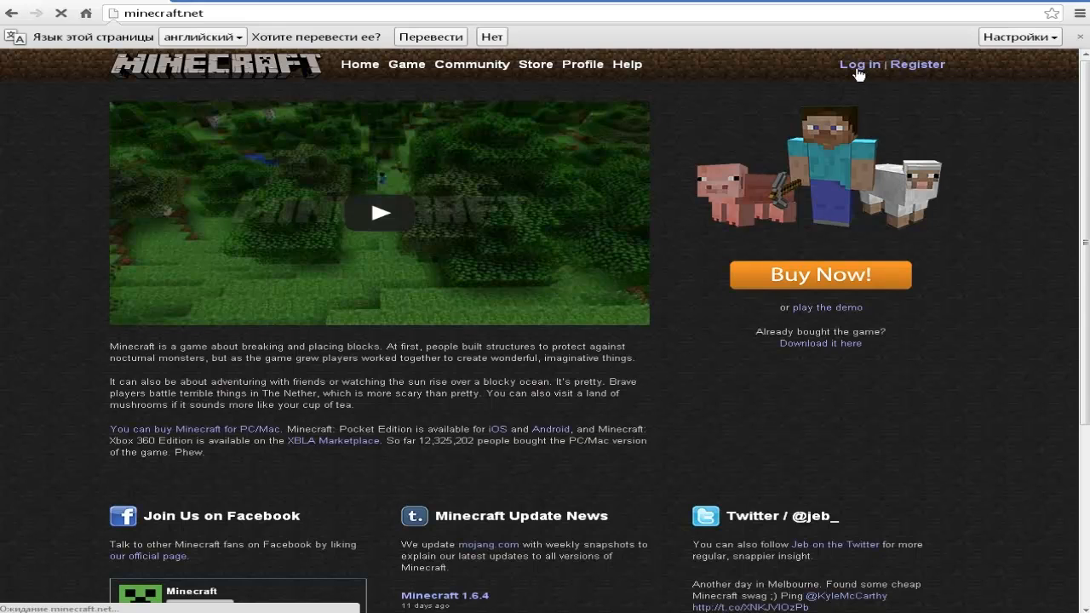
Sign in to the minecraft.net account, then highlight the visit-minecraft.net note
{"action": "left_click", "coordinate": [859, 63]}
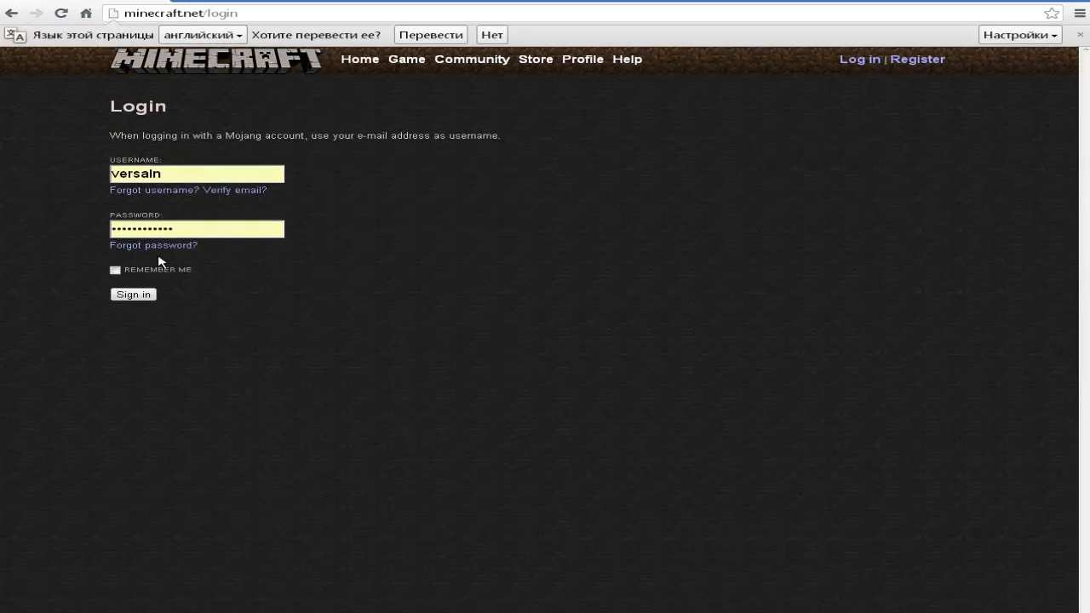
{"action": "left_click", "coordinate": [133, 294]}
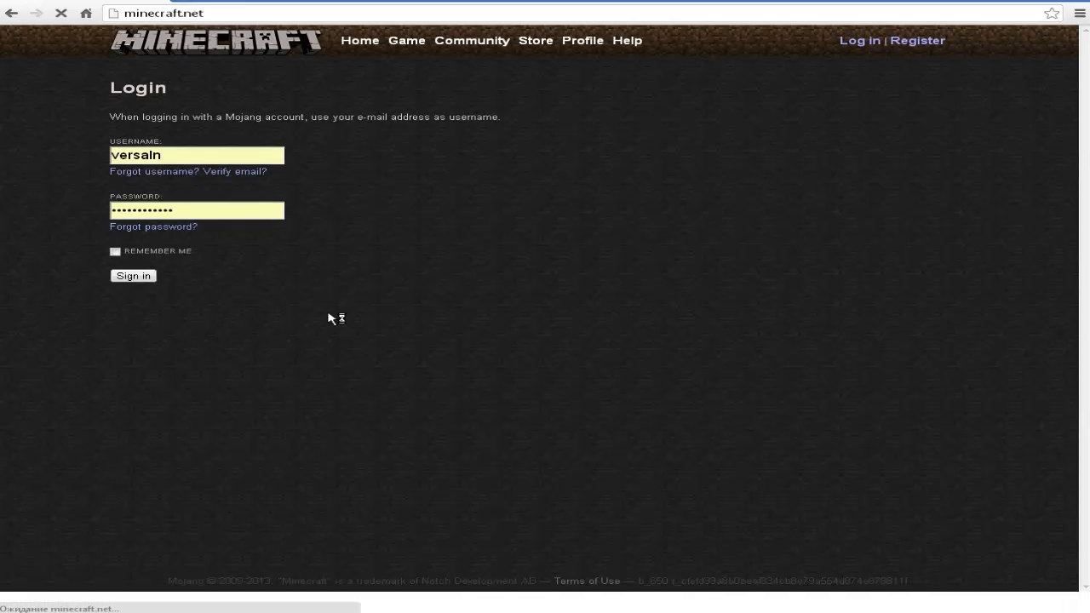
{"action": "left_click", "coordinate": [133, 275]}
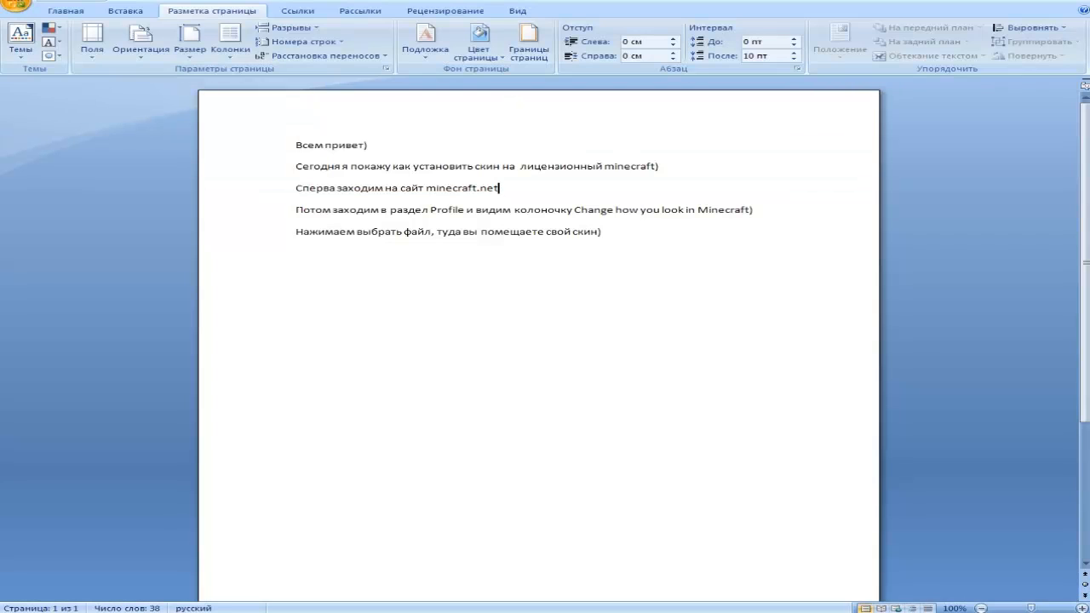
{"action": "left_click_drag", "start_coordinate": [296, 210], "coordinate": [465, 209]}
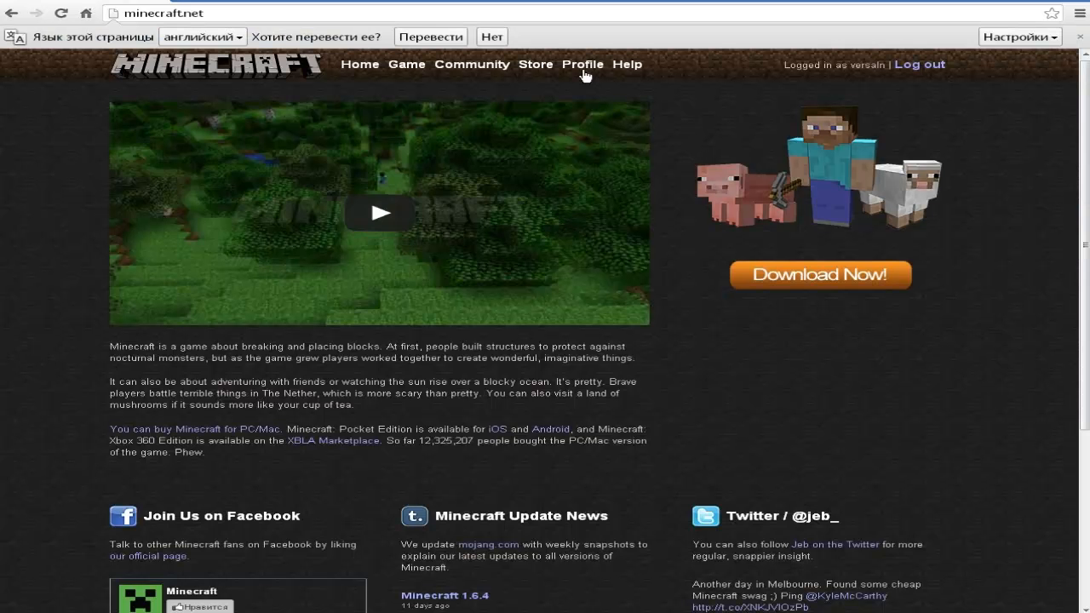
Go to the Profile page to reach the skin-change section
{"action": "left_click", "coordinate": [582, 63]}
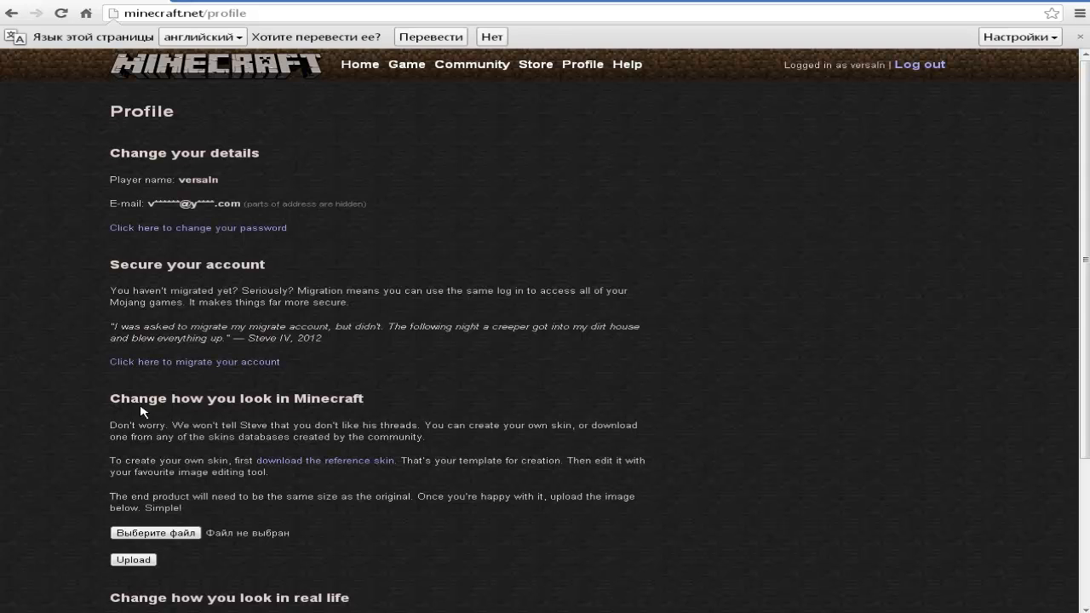
{"action": "mouse_move", "coordinate": [294, 552]}
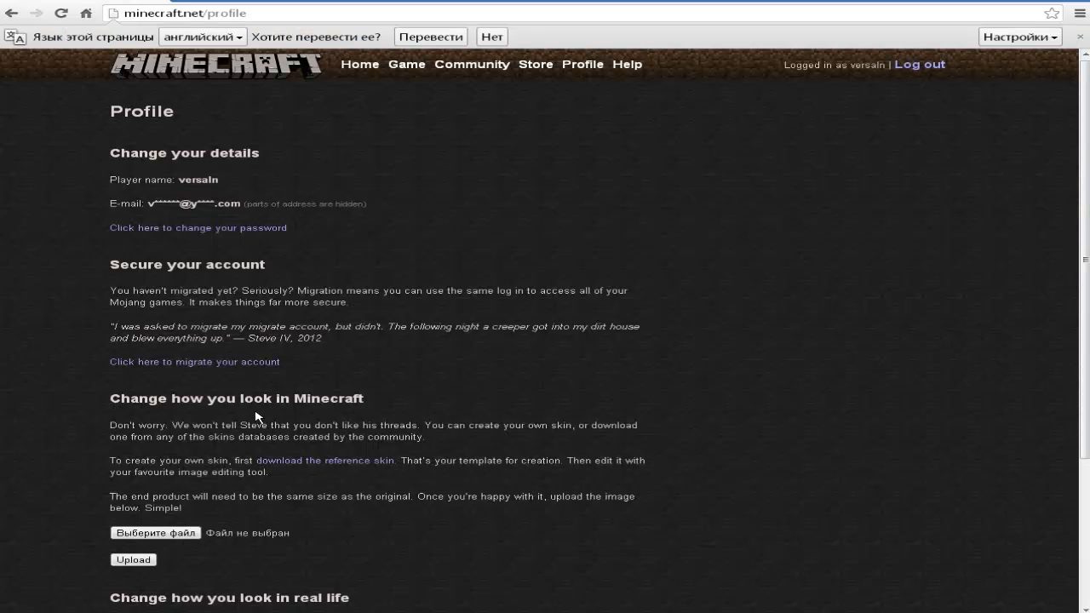
Choose the Desktop file загруженное (3).png as the skin image
{"action": "left_click", "coordinate": [156, 533]}
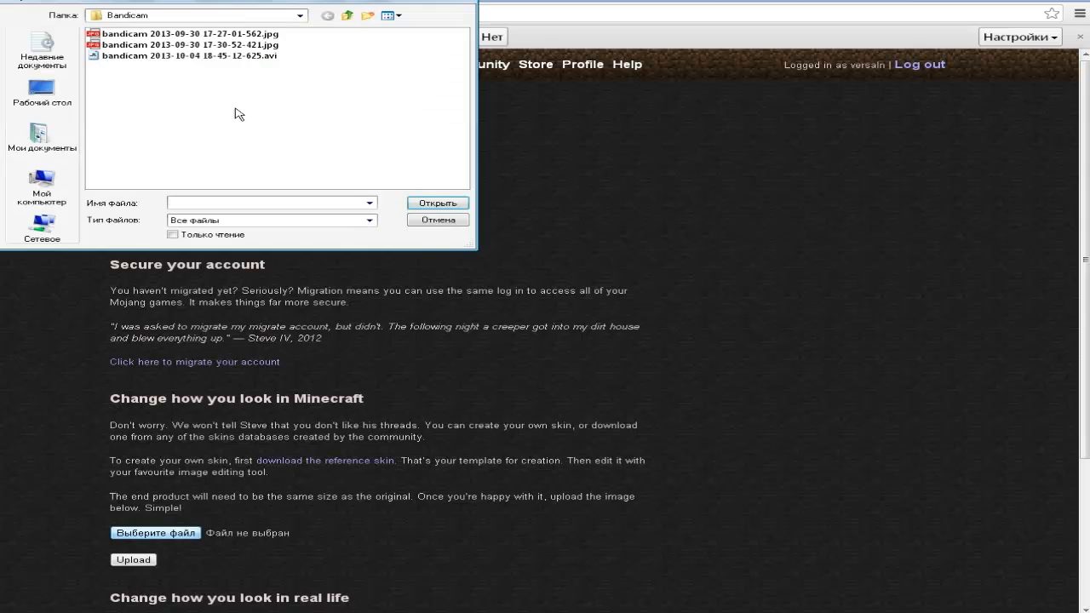
{"action": "left_click", "coordinate": [347, 15]}
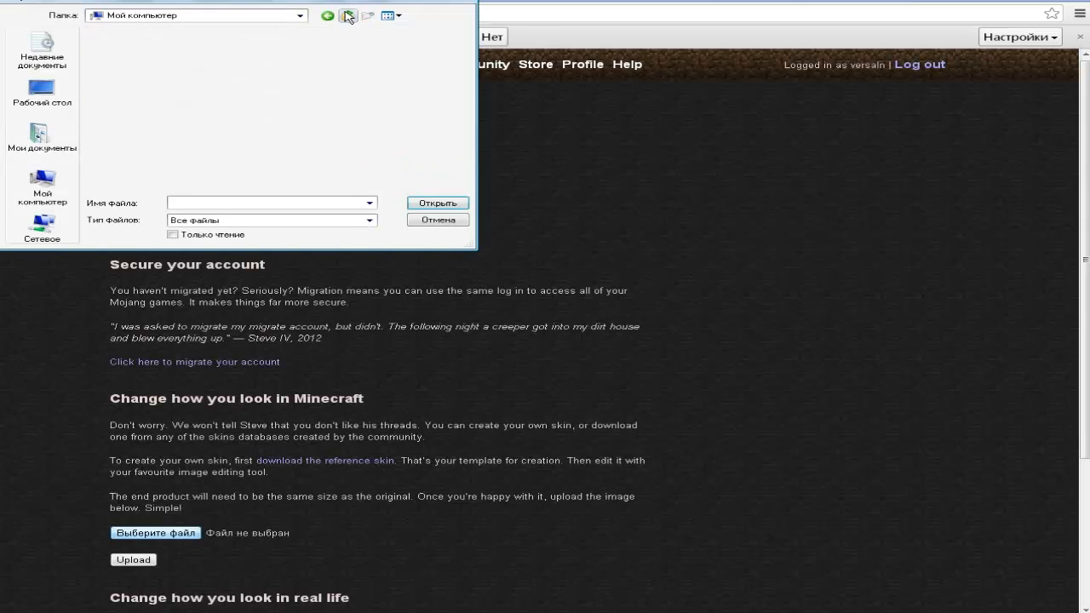
{"action": "left_click", "coordinate": [347, 15]}
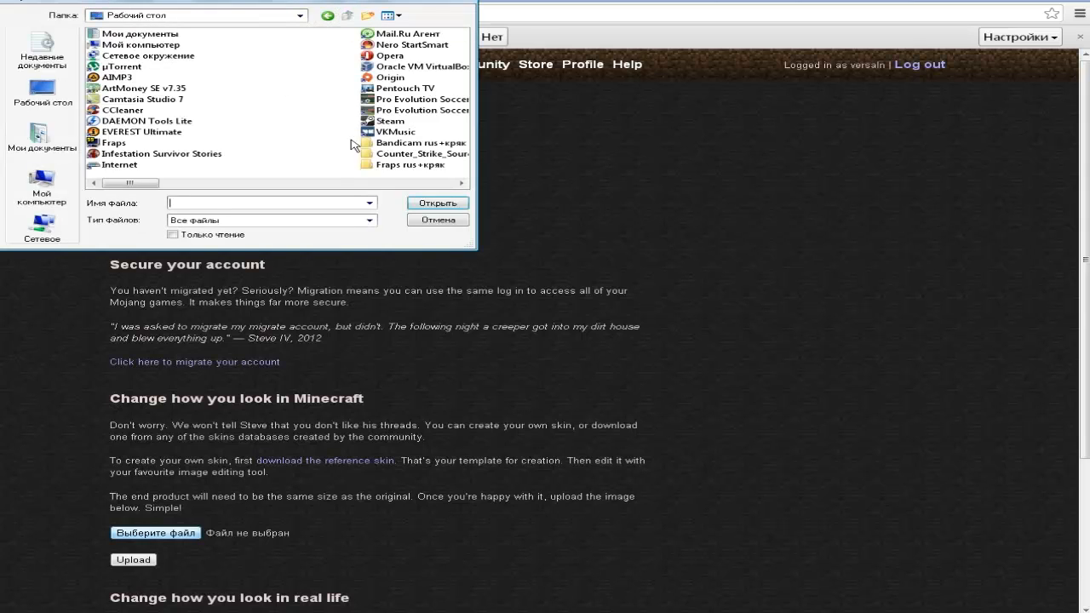
{"action": "left_click_drag", "start_coordinate": [132, 182], "coordinate": [191, 182]}
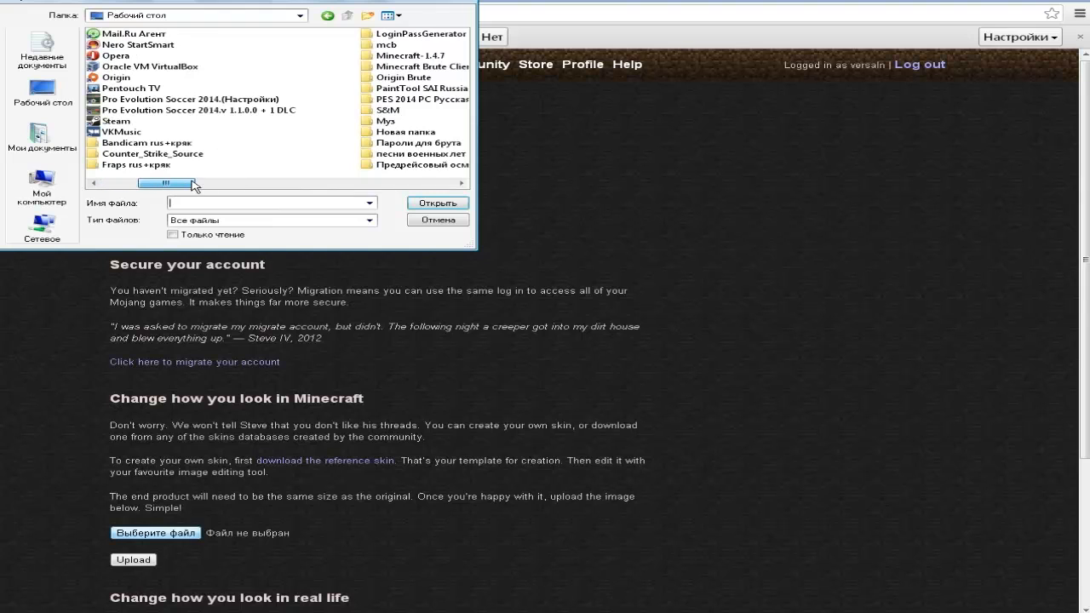
{"action": "left_click_drag", "start_coordinate": [162, 183], "coordinate": [247, 183]}
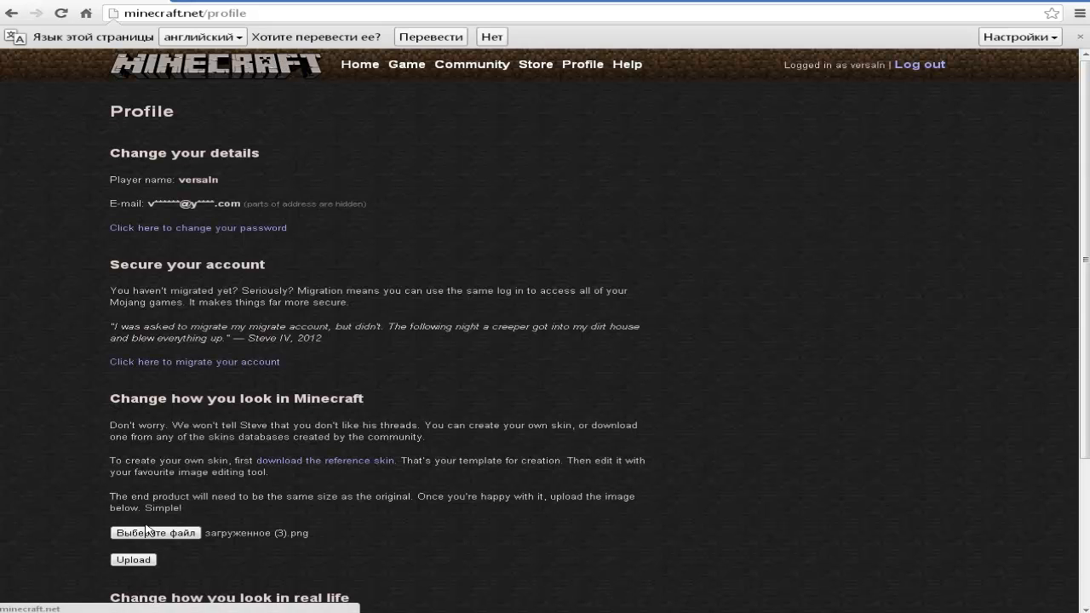
Upload the chosen skin file загруженное (3).png
{"action": "left_click", "coordinate": [133, 560]}
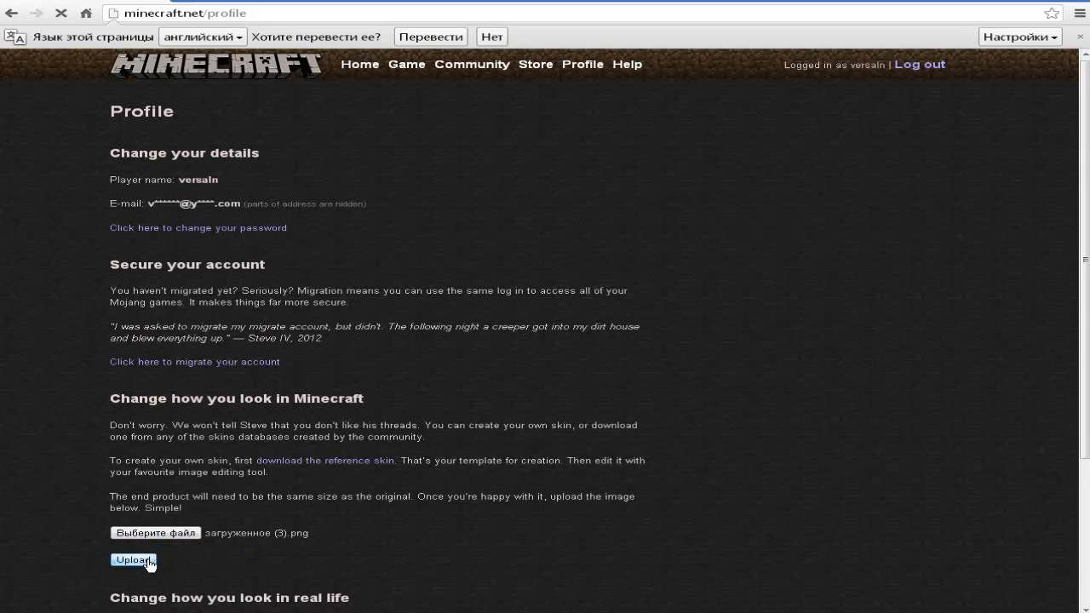
{"action": "left_click", "coordinate": [132, 559]}
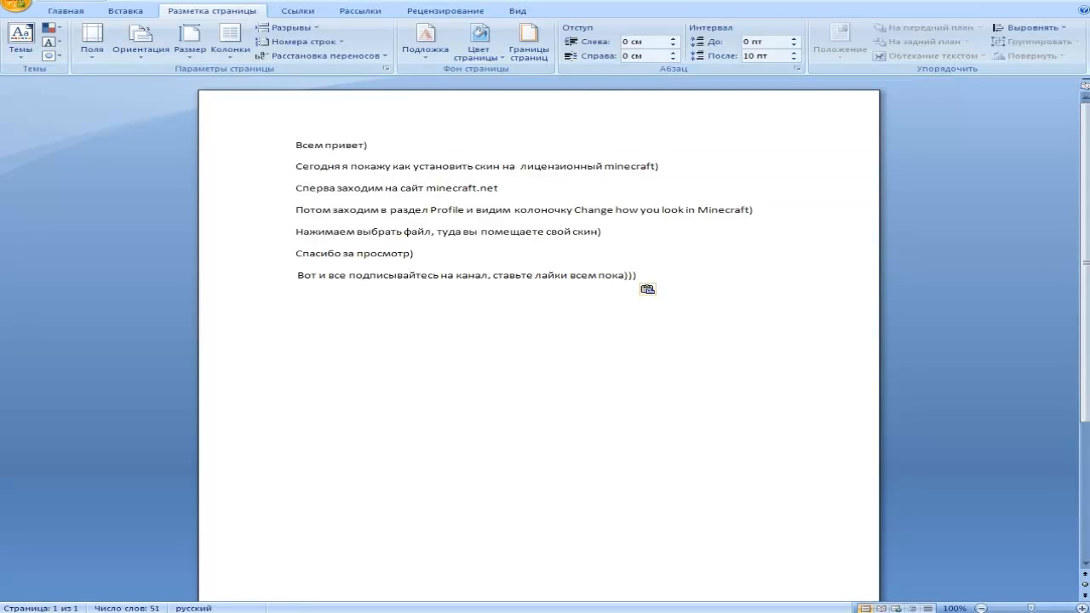
Highlight the closing subscribe-and-like sign-off line in the Word notes
{"action": "left_click", "coordinate": [662, 289]}
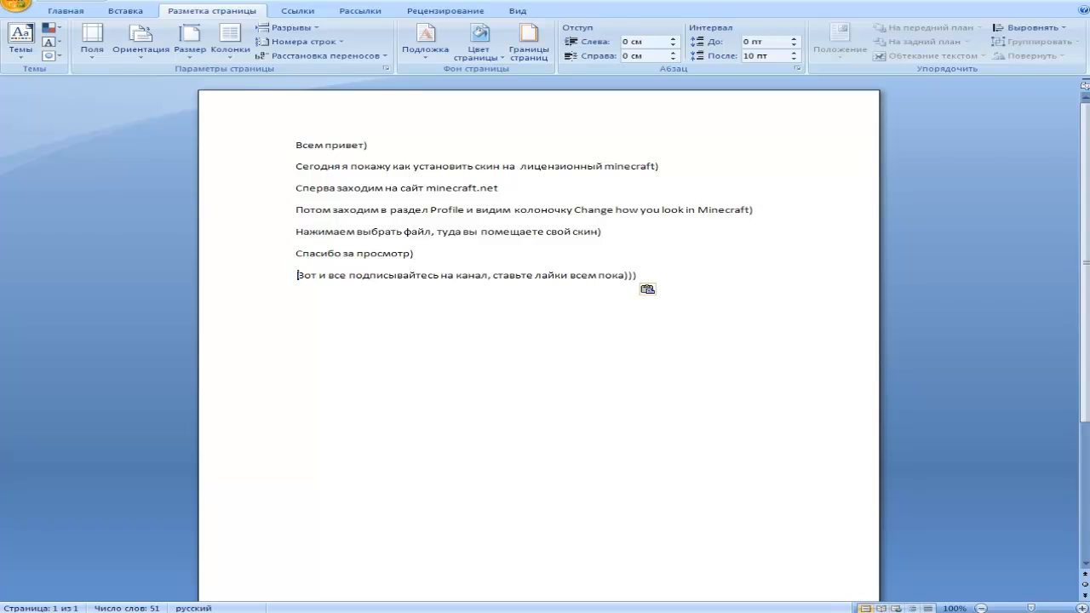
{"action": "left_click_drag", "start_coordinate": [296, 276], "coordinate": [488, 276]}
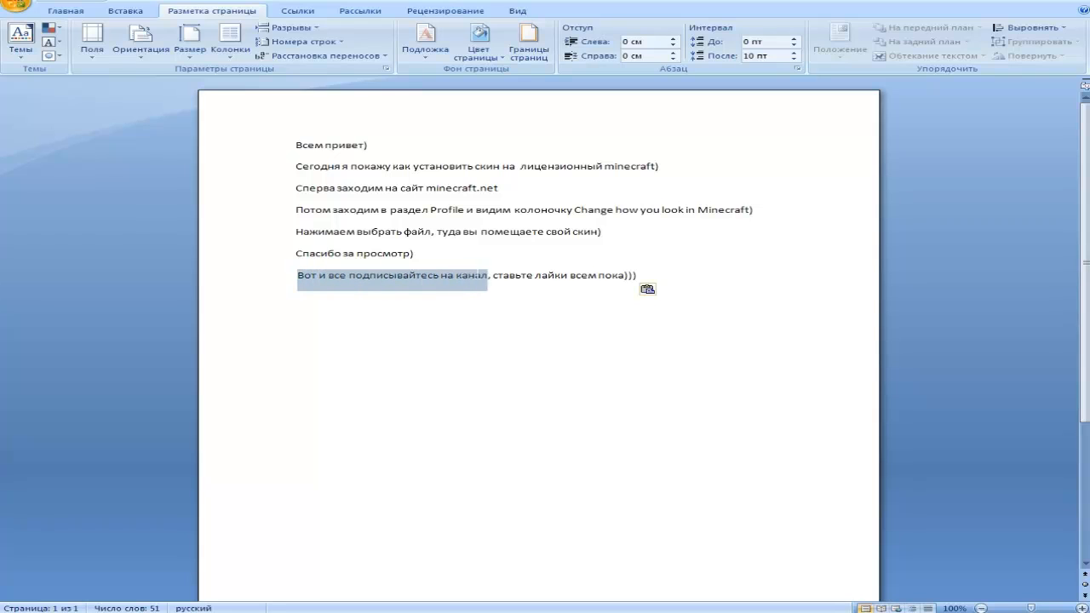